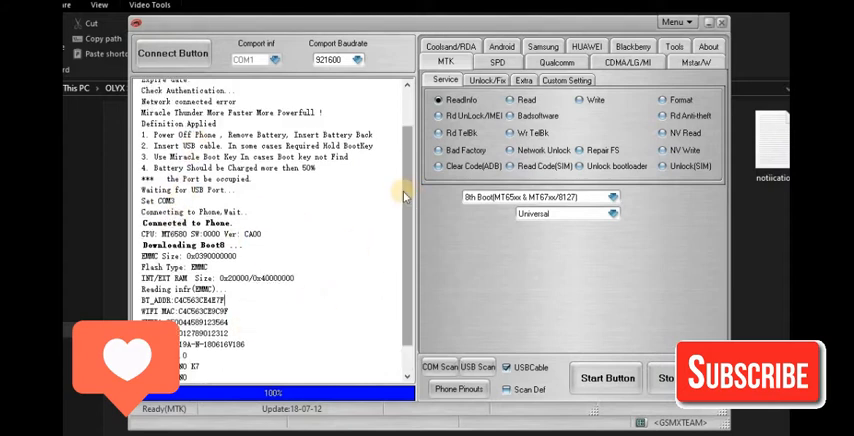
Reconnect the box and run MTK ReadInfo until Done, identifying a TECNO K7 on Android 7.0
scroll(up, 3)
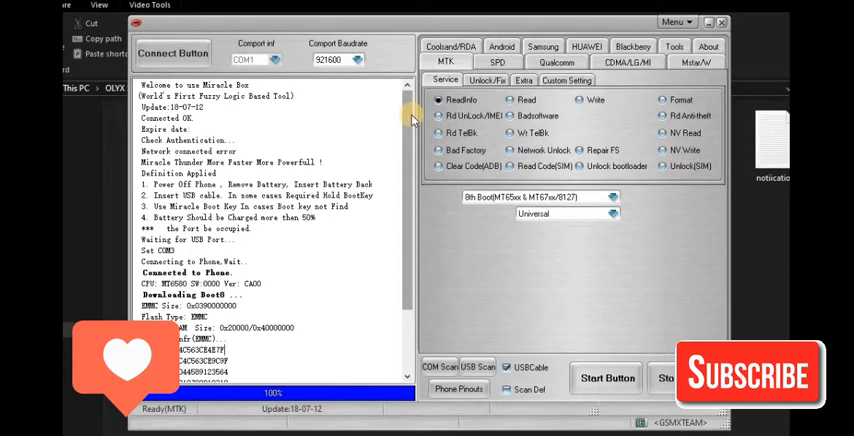
click(172, 53)
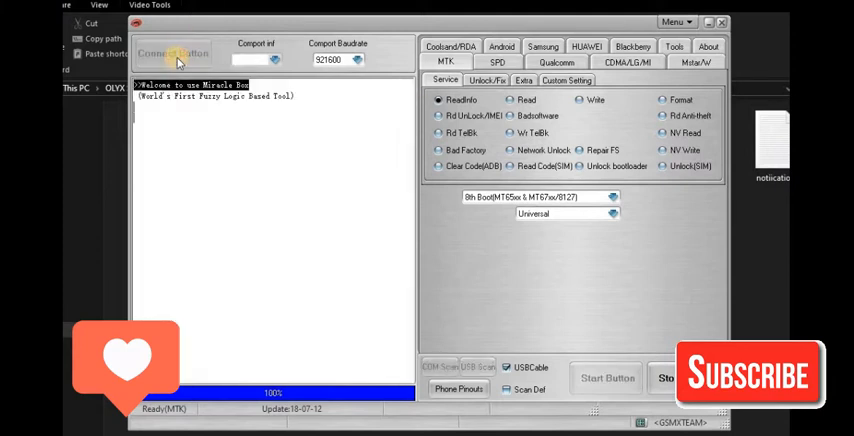
click(172, 53)
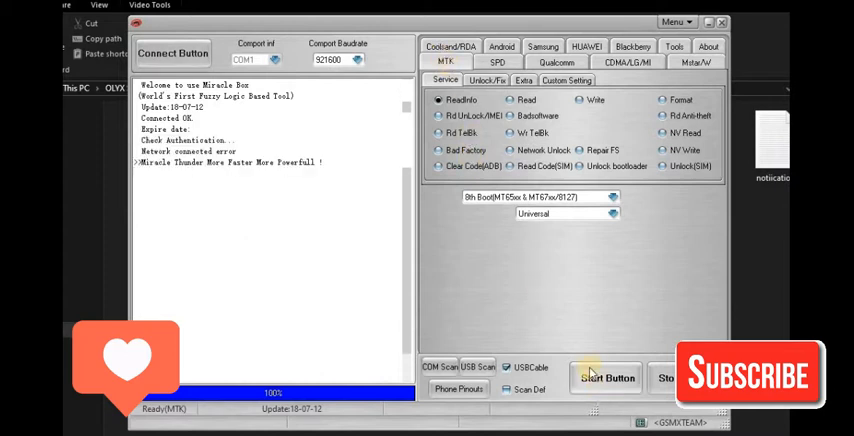
click(607, 378)
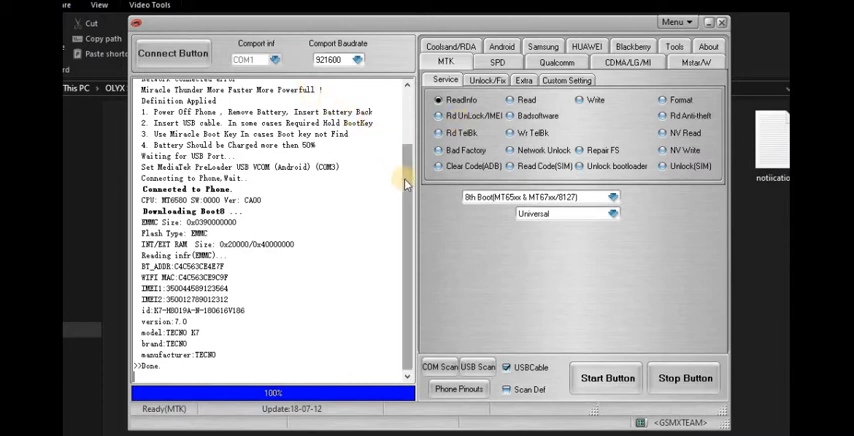
Scroll the TECNO K7 log and switch to the MTK Unlock/Fix operations
scroll(up, 3)
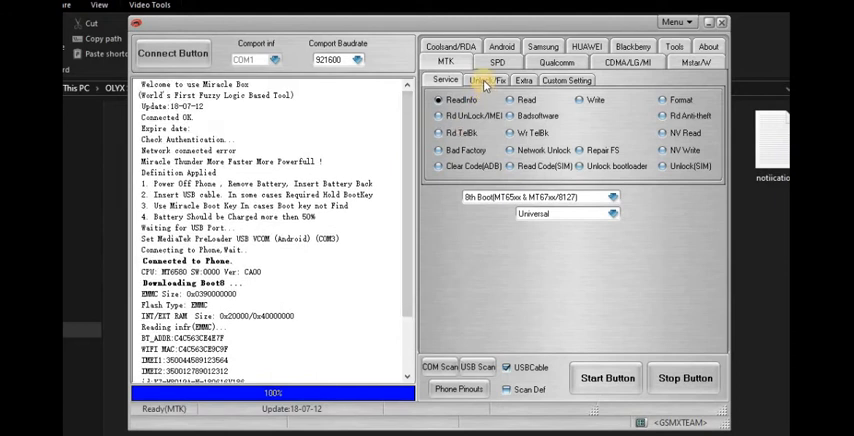
click(485, 80)
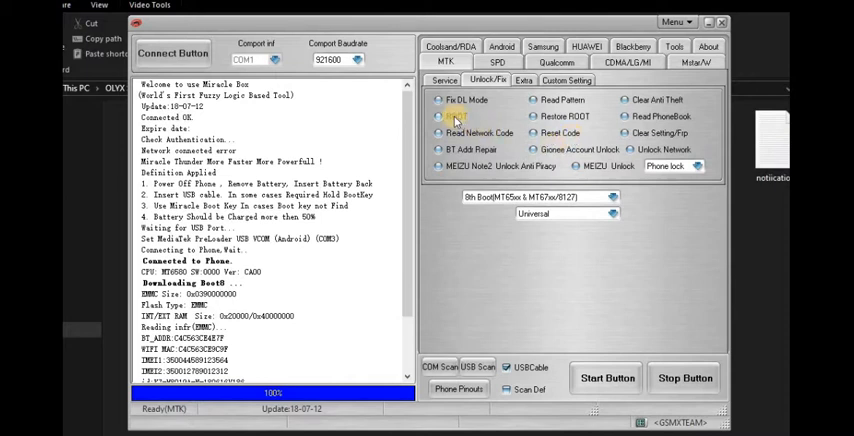
click(440, 116)
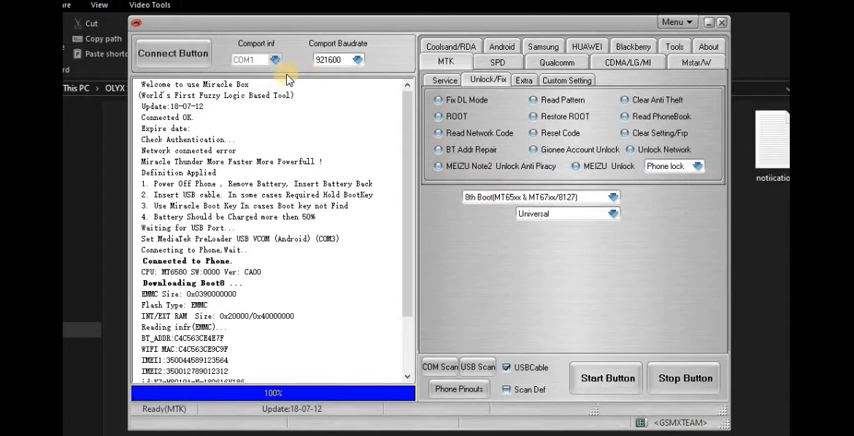
mouse_move(320, 135)
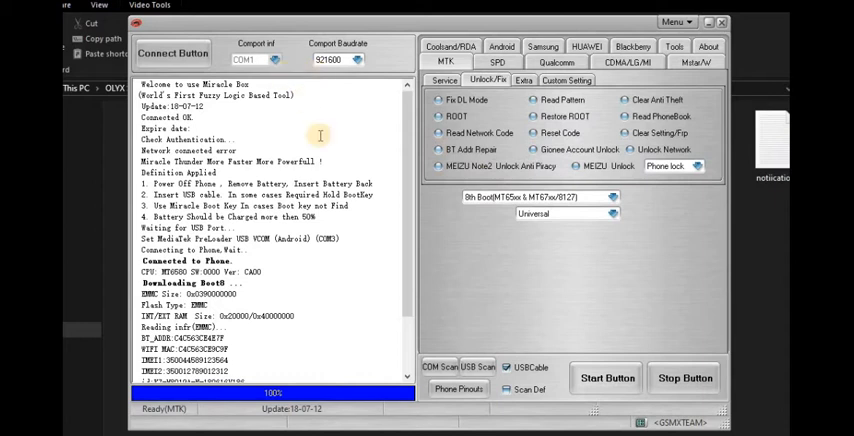
mouse_move(406, 209)
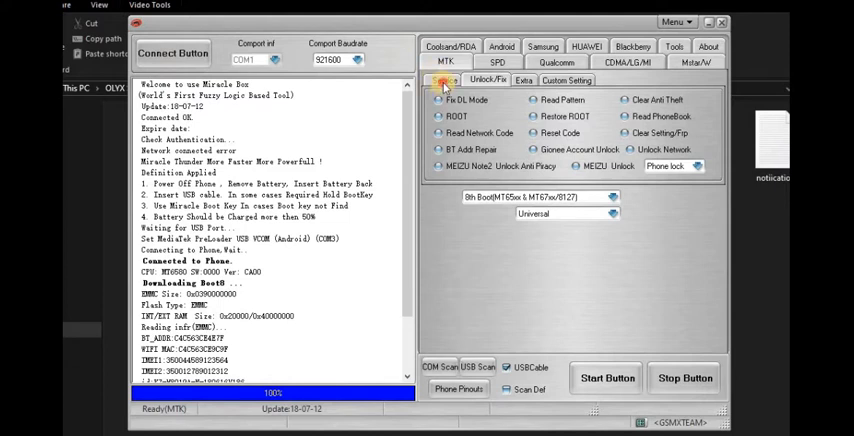
Select Rd UnLock/IMEI under the MTK Service tab and reconnect the box
click(445, 80)
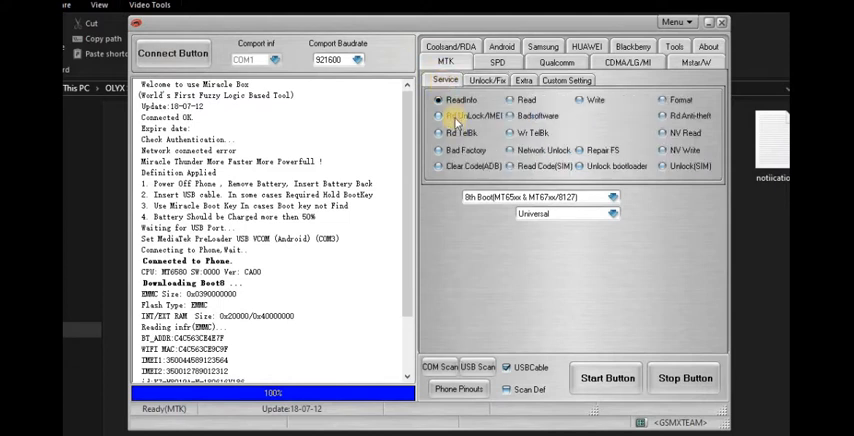
click(439, 115)
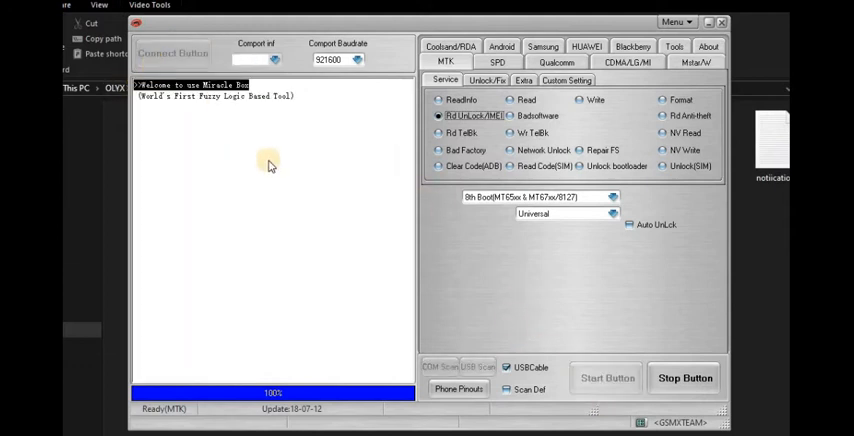
click(172, 53)
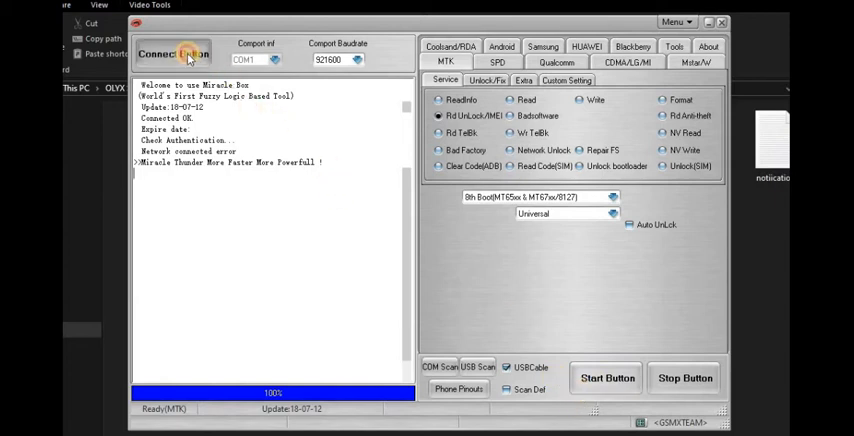
Reconnect and start Rd UnLock/IMEI, leaving it waiting for the phone on COM3
click(172, 53)
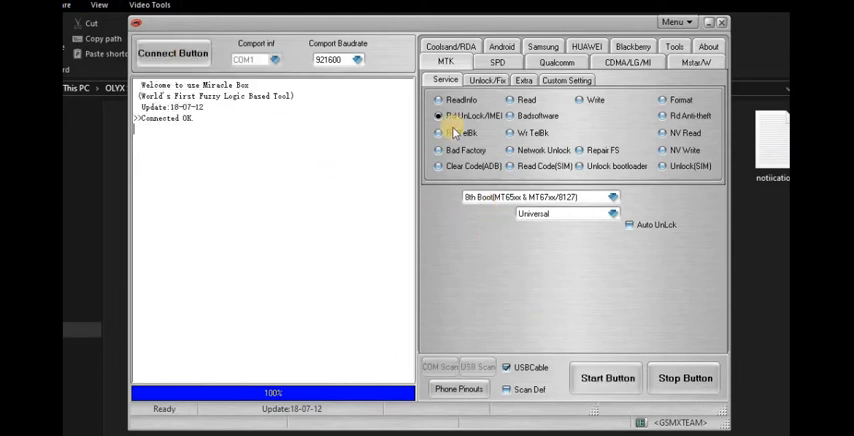
click(607, 378)
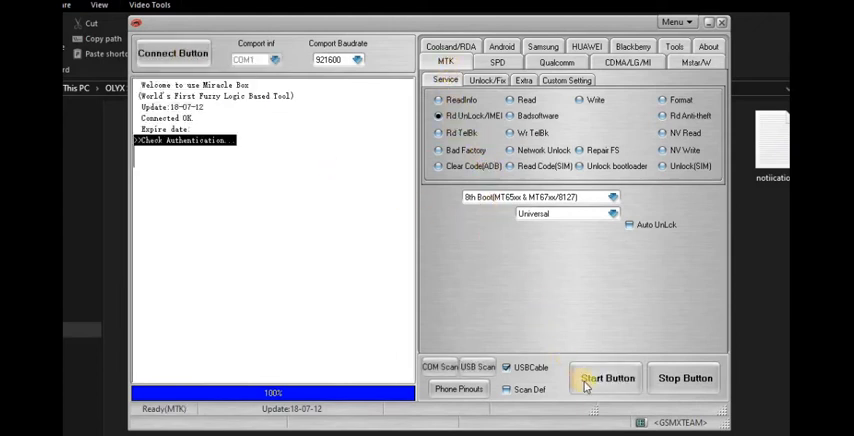
click(605, 378)
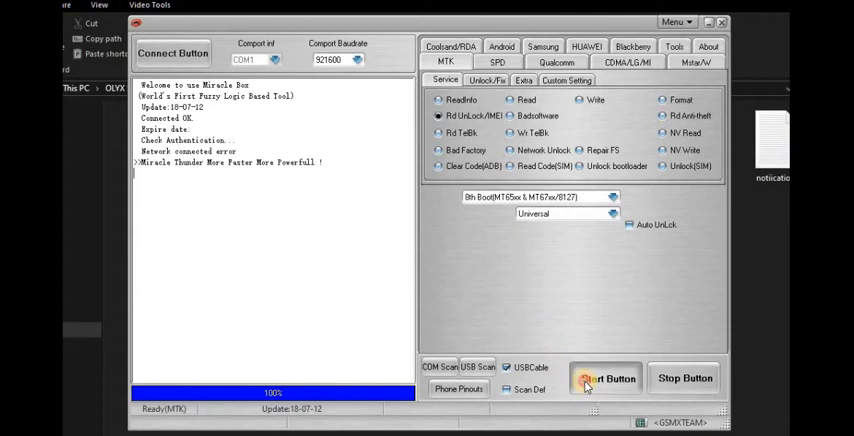
click(606, 378)
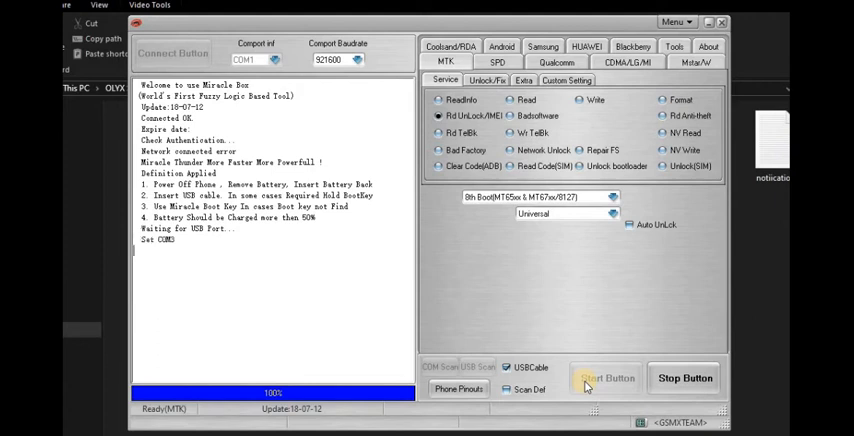
click(606, 378)
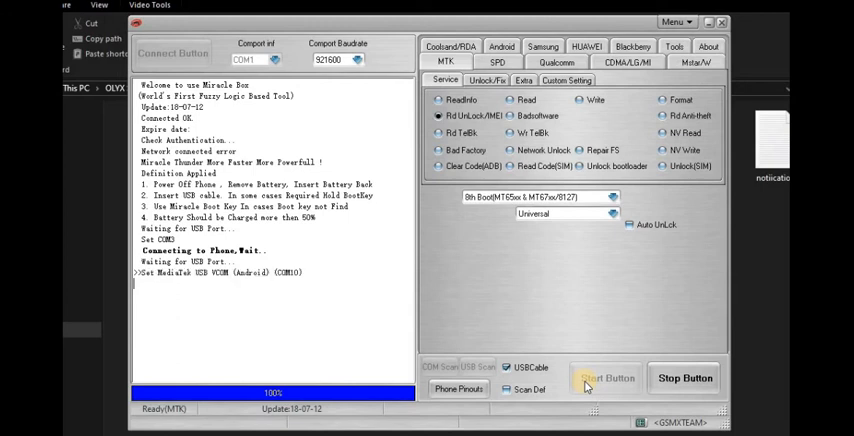
click(605, 378)
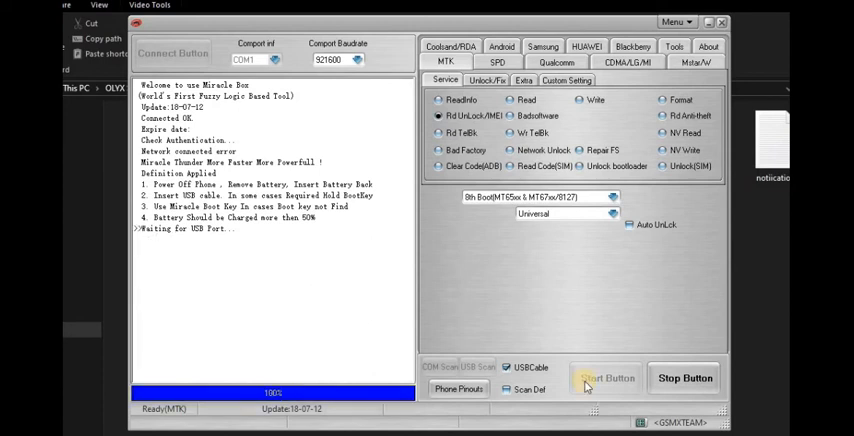
click(604, 378)
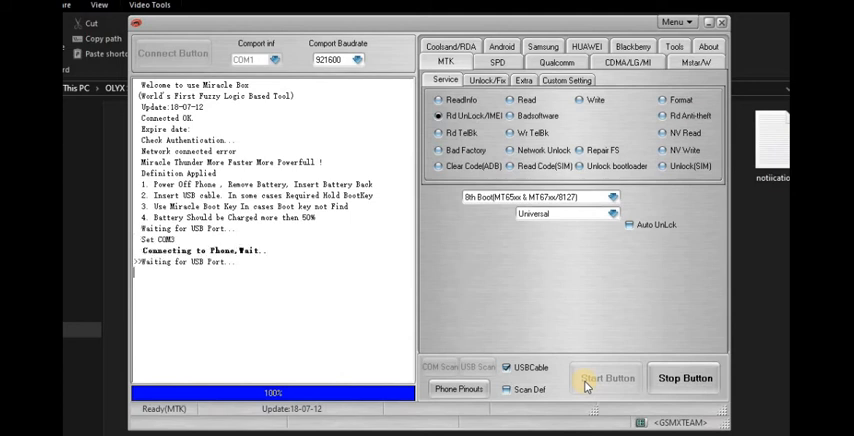